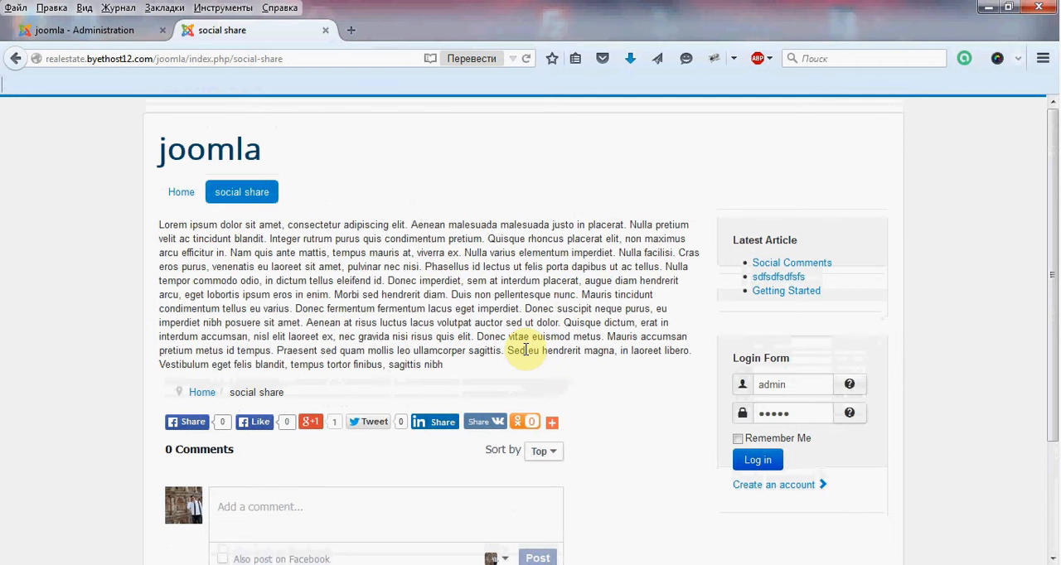
Step: Post a test comment reading "best" through the Facebook comments box under the article
{"action": "double_click", "coordinate": [521, 350]}
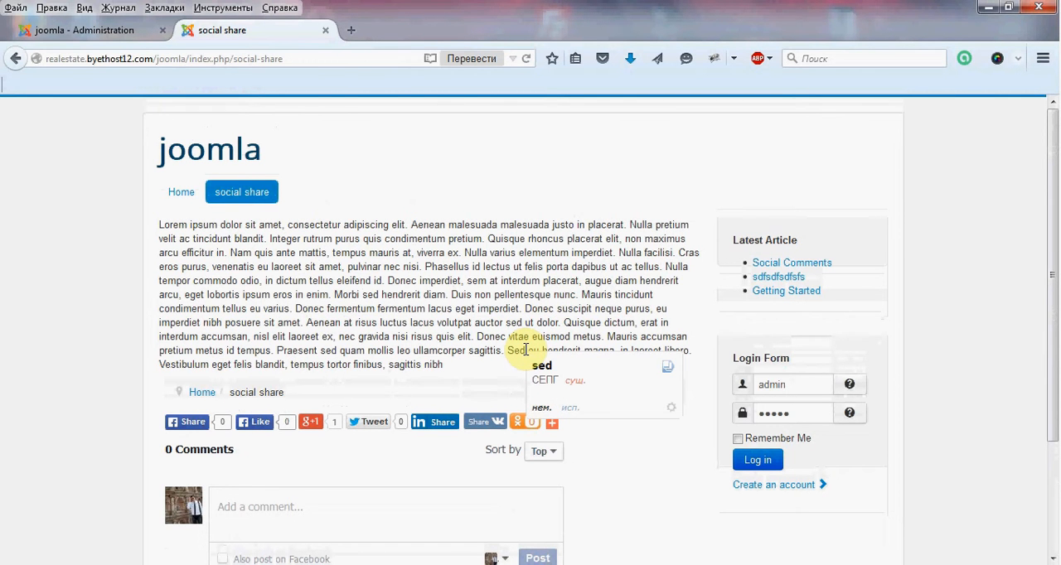
{"action": "scroll", "scroll_direction": "down", "scroll_amount": 3}
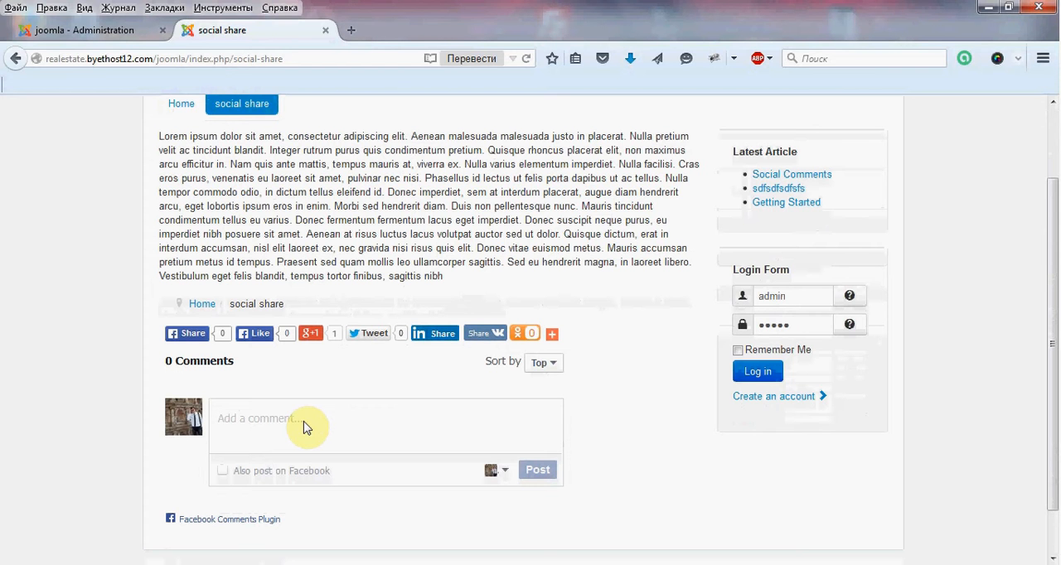
{"action": "type", "text": "best"}
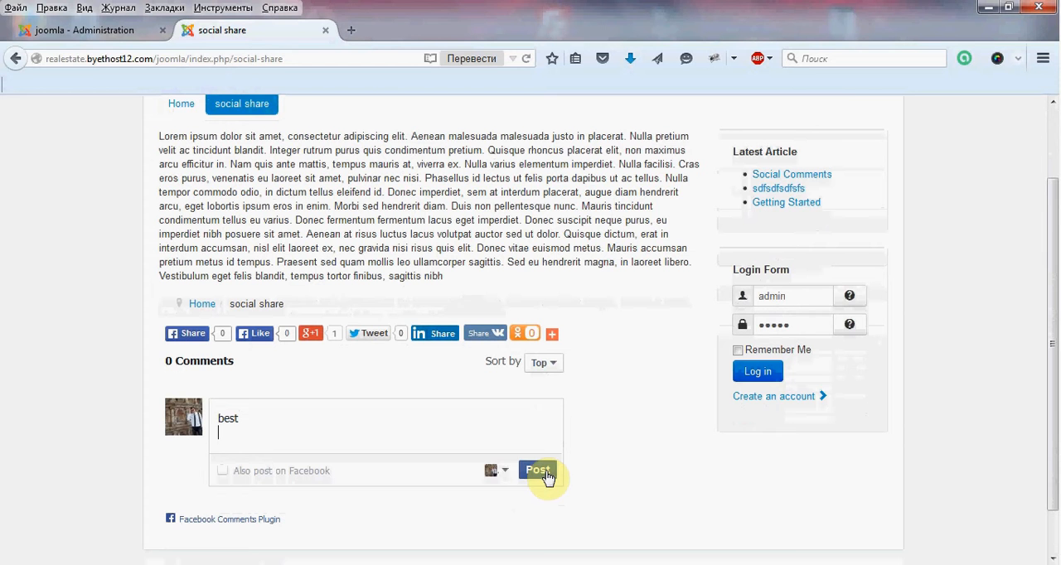
{"action": "left_click", "coordinate": [537, 470]}
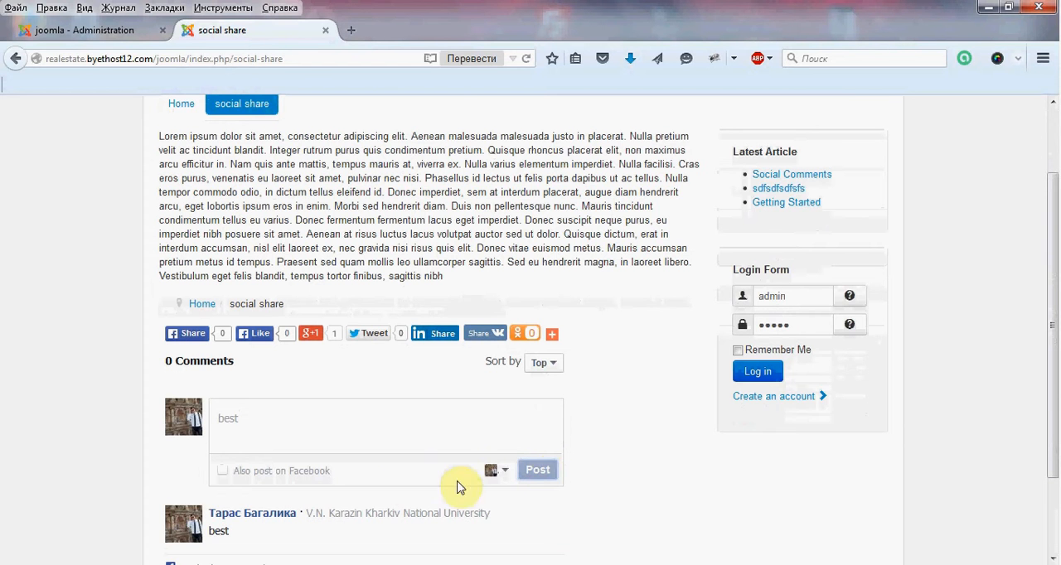
{"action": "scroll", "scroll_direction": "down", "scroll_amount": 3}
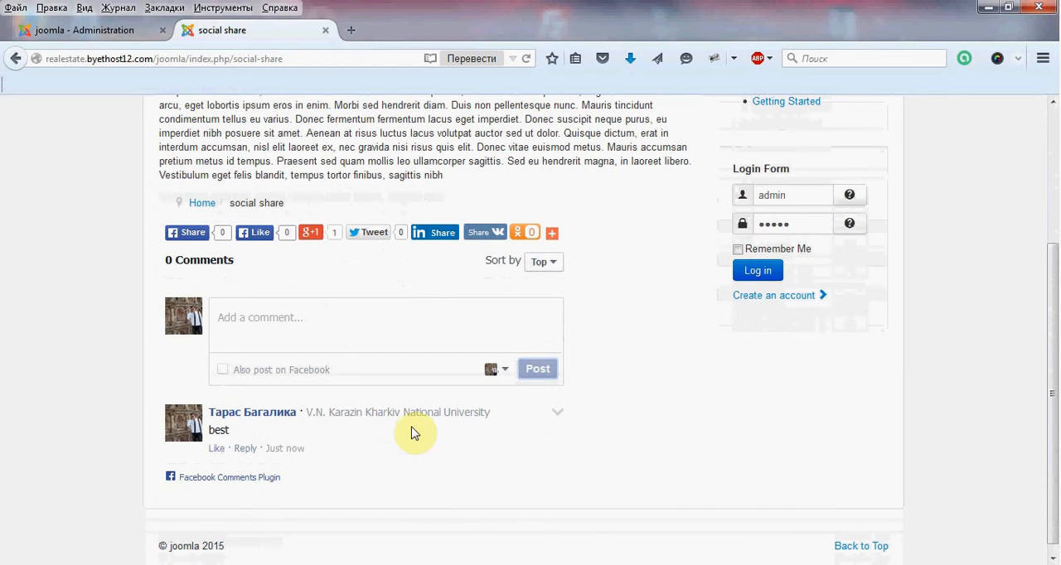
{"action": "mouse_move", "coordinate": [239, 438]}
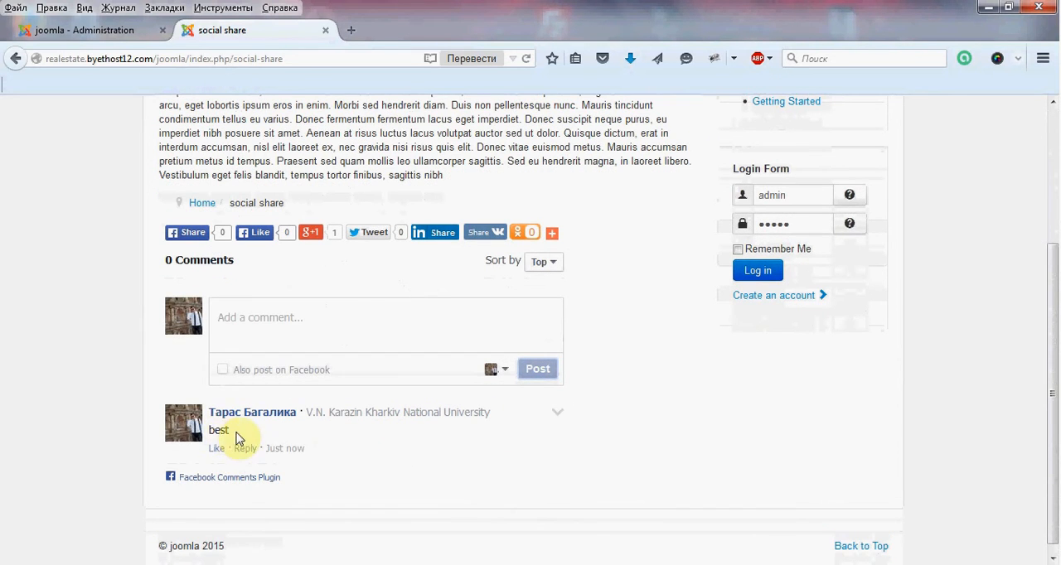
{"action": "mouse_move", "coordinate": [324, 358]}
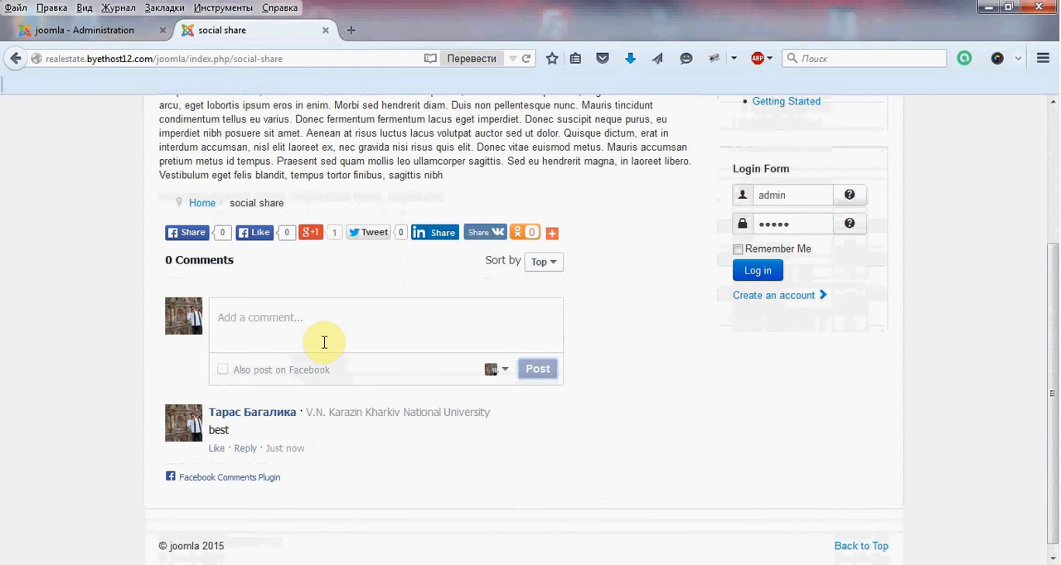
Step: From the administrator, go to Extensions > Module Manager and locate the Ordasoft Social Comments and Sharing Pro module
{"action": "left_click", "coordinate": [83, 30]}
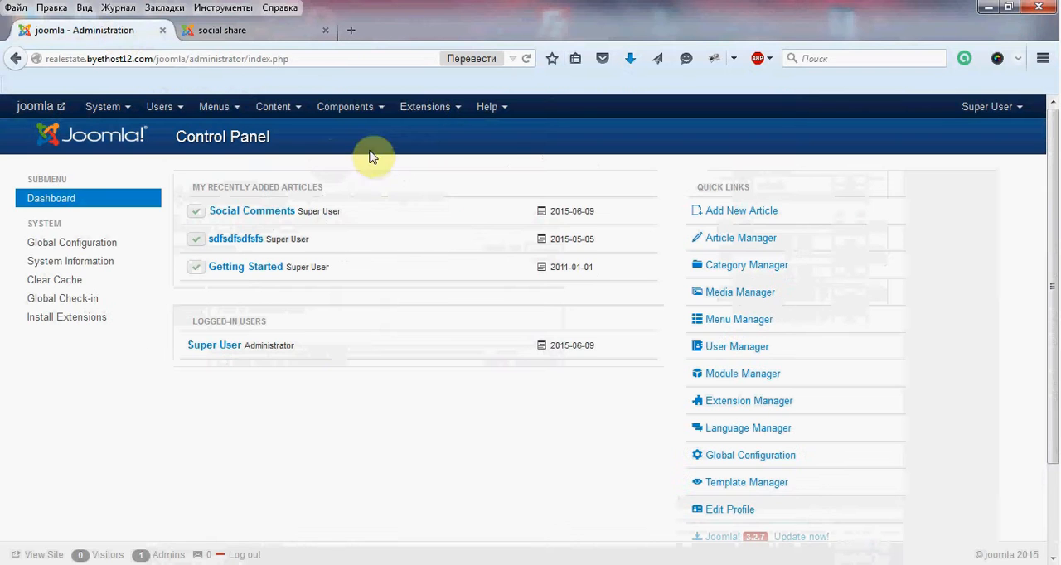
{"action": "left_click", "coordinate": [424, 106]}
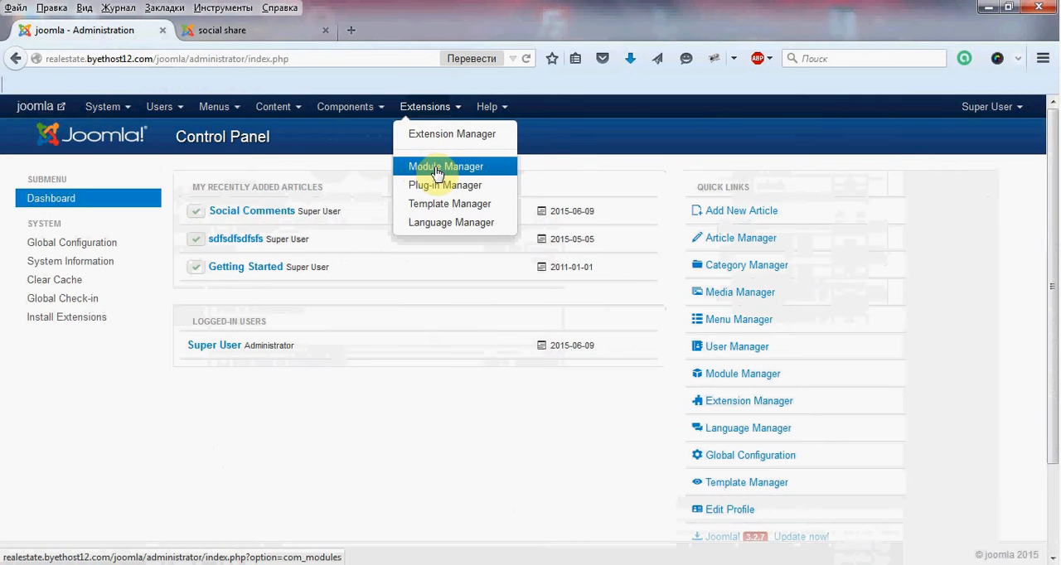
{"action": "left_click", "coordinate": [445, 166]}
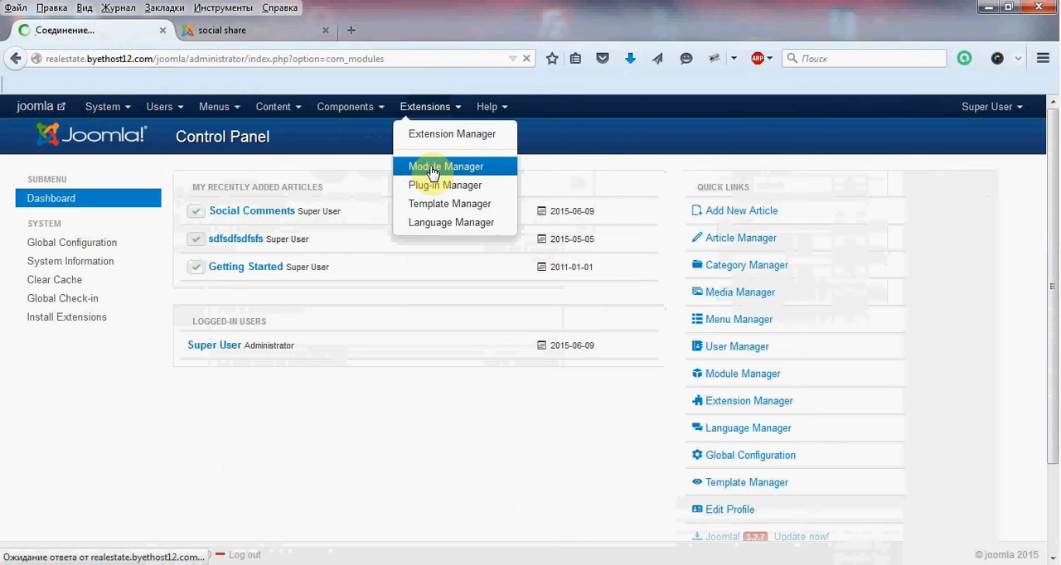
{"action": "left_click", "coordinate": [444, 166]}
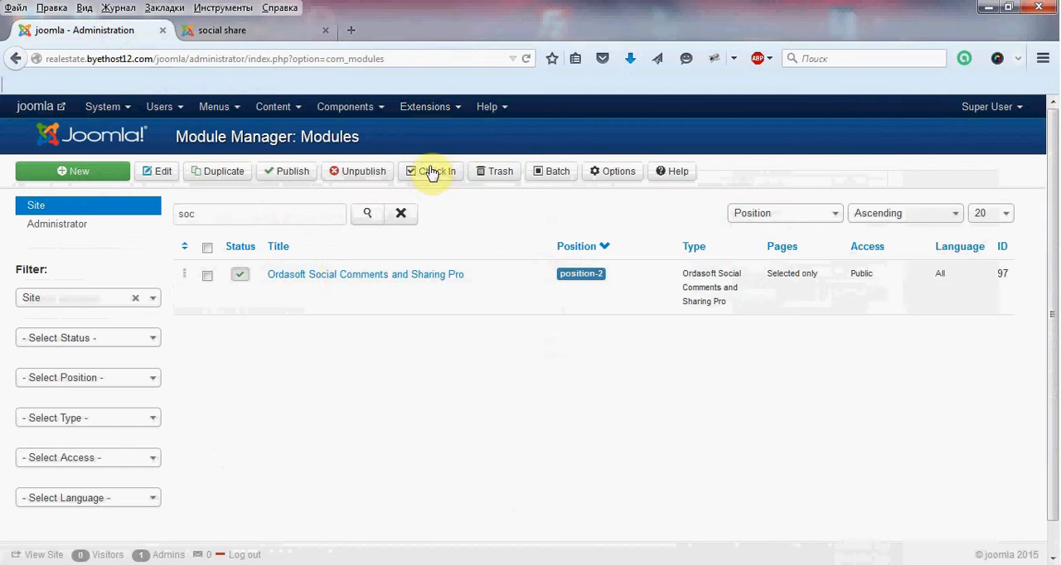
{"action": "left_click", "coordinate": [365, 275]}
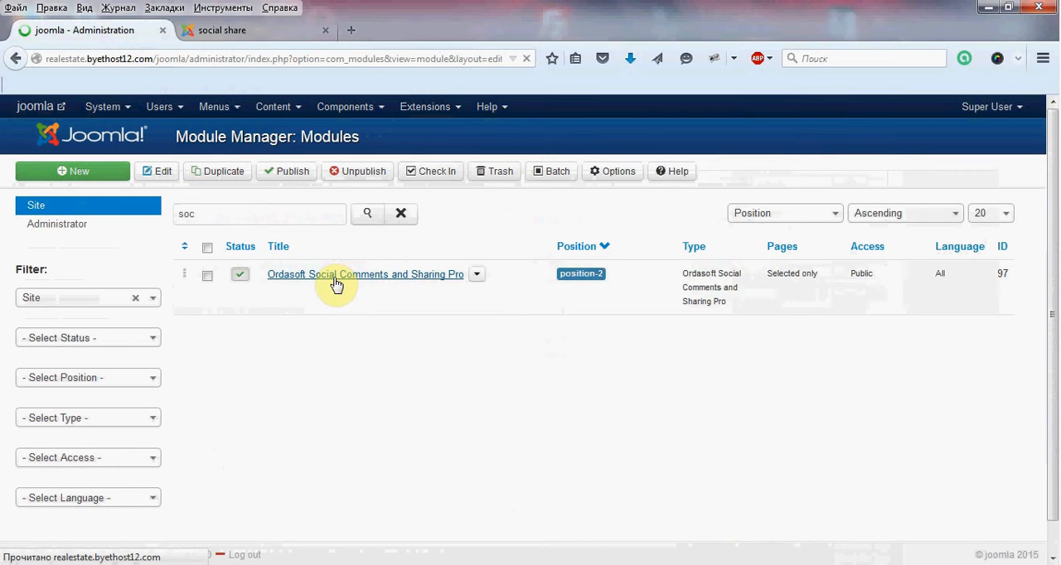
Step: In the module's options, set Select module style to Left(icons)
{"action": "left_click", "coordinate": [364, 274]}
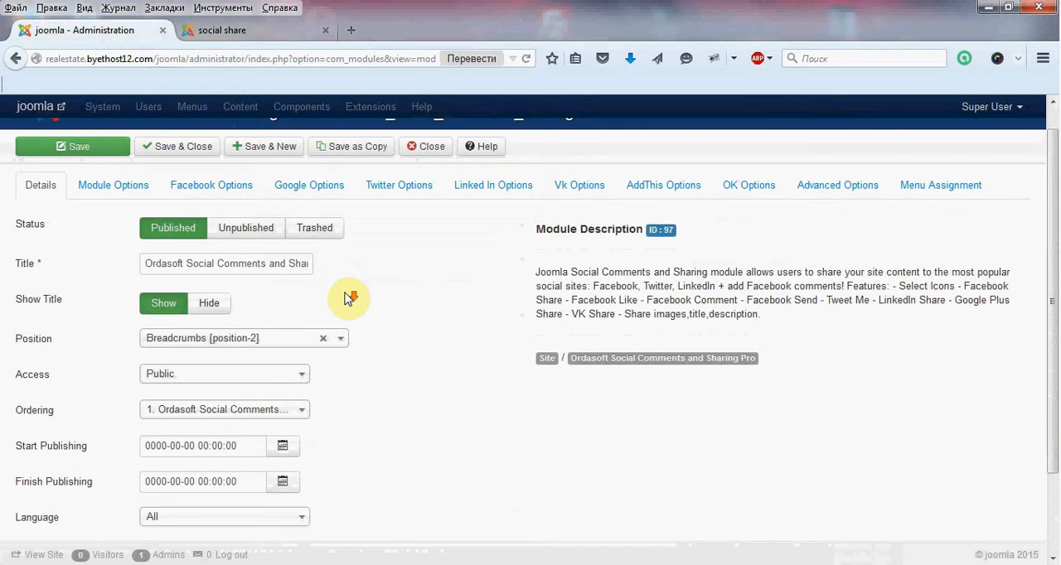
{"action": "left_click", "coordinate": [112, 209]}
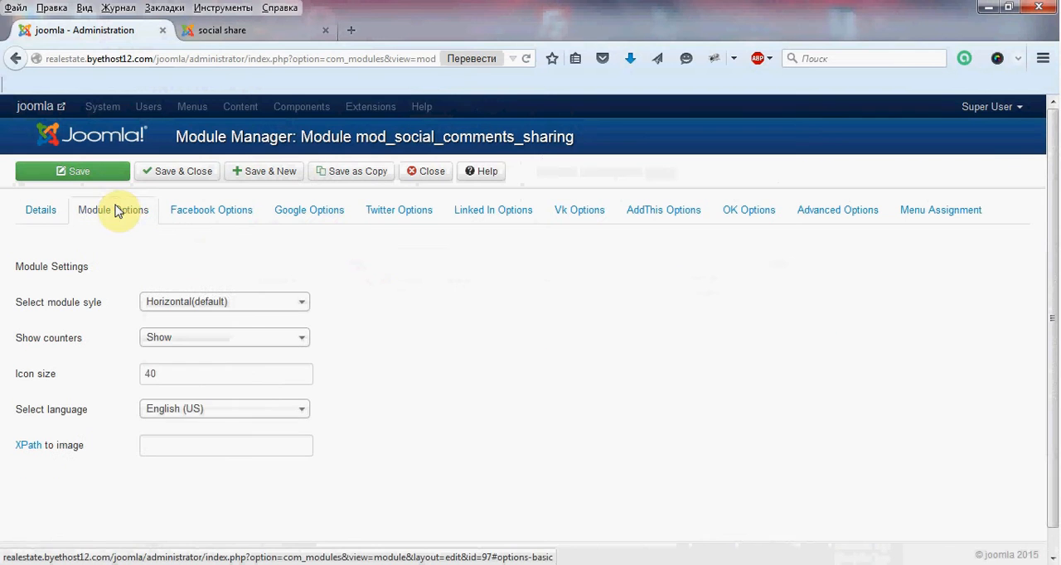
{"action": "left_click", "coordinate": [224, 302]}
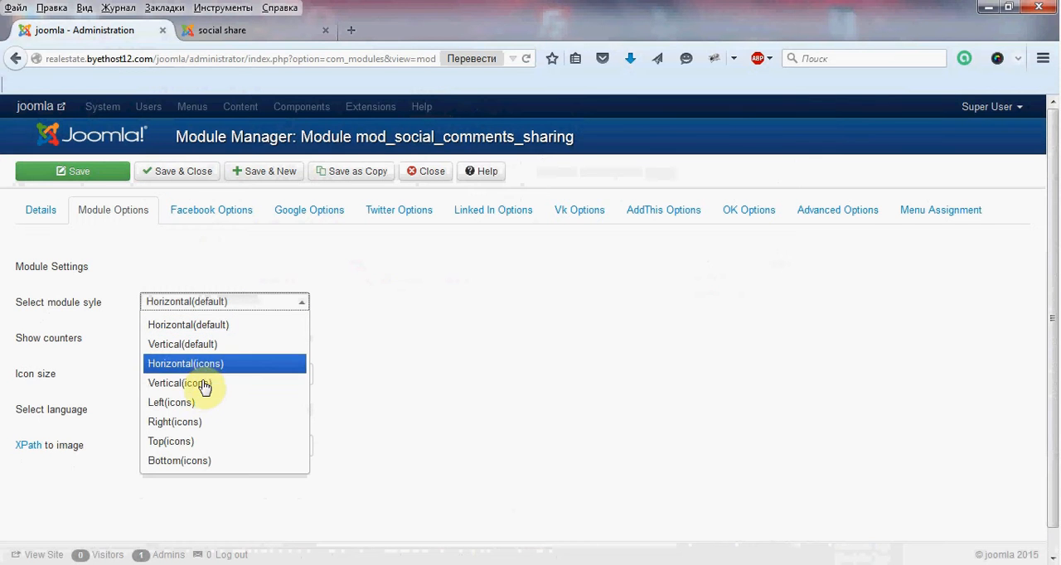
{"action": "left_click", "coordinate": [171, 401]}
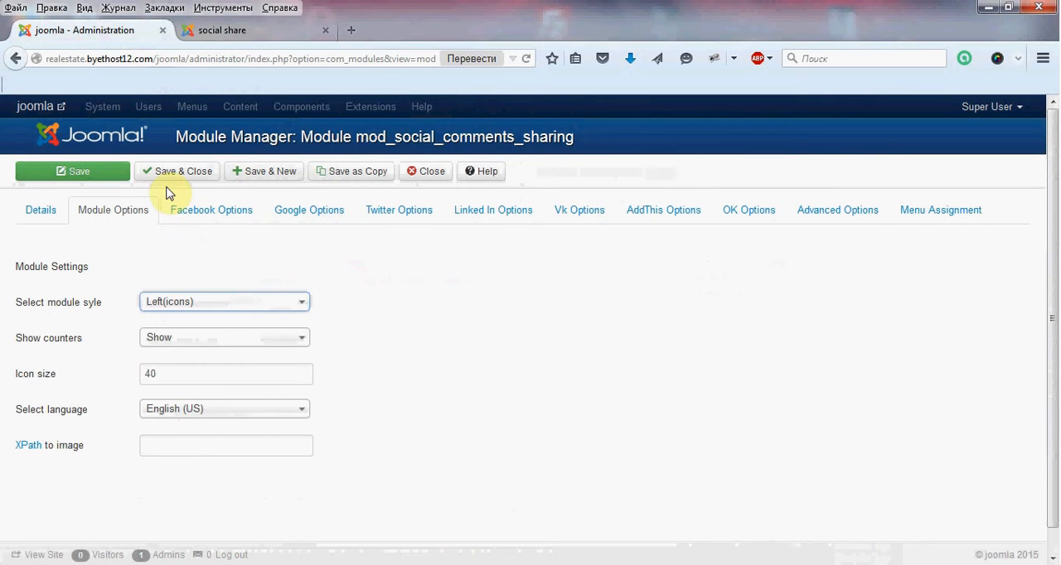
Step: Save the module settings and return to the frontend social share page
{"action": "left_click", "coordinate": [73, 171]}
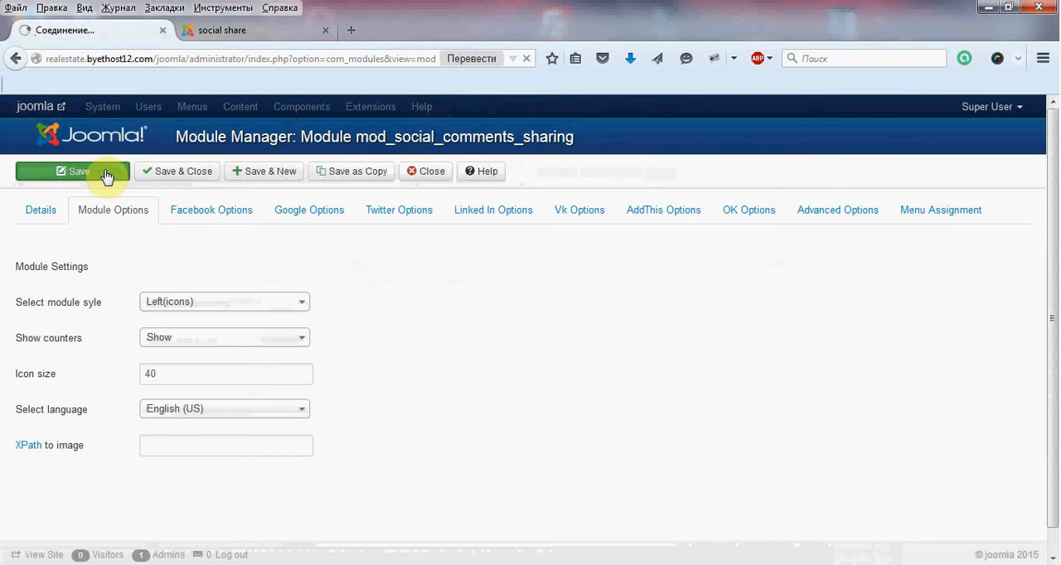
{"action": "left_click", "coordinate": [73, 170]}
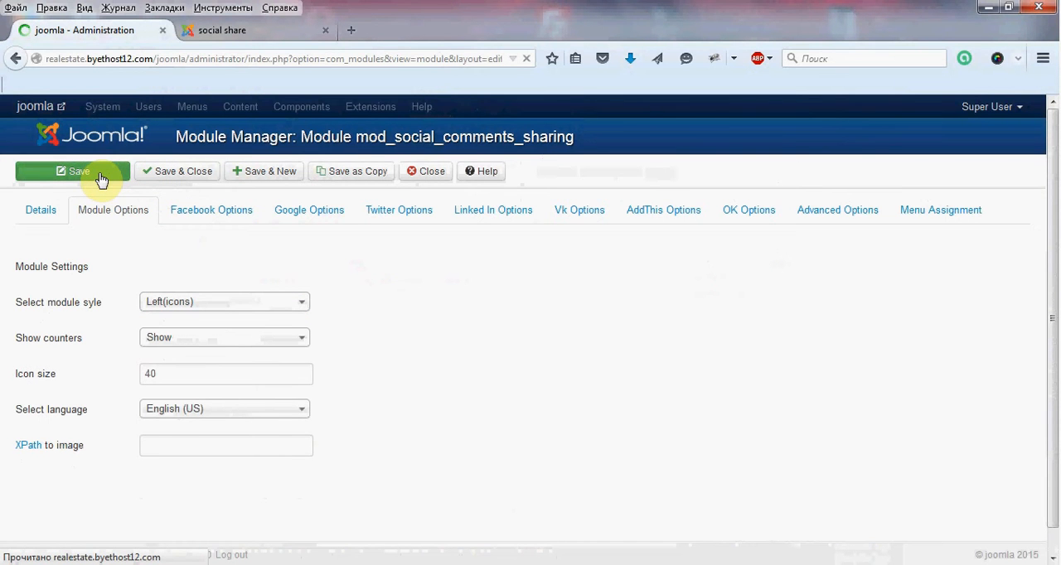
{"action": "left_click", "coordinate": [73, 170]}
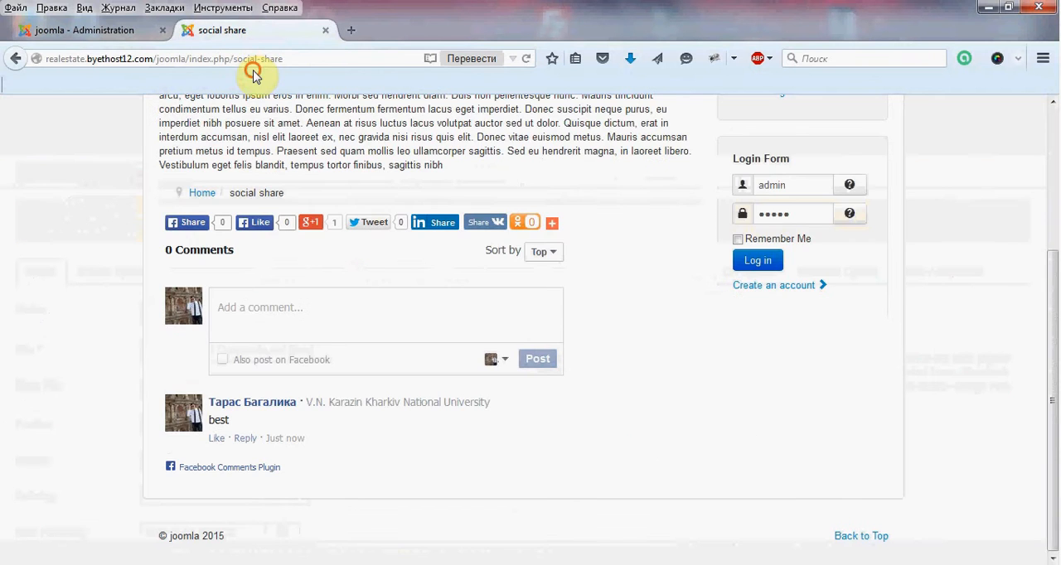
Step: Scroll the reloaded social share page to inspect the vertical icon bar on the left edge
{"action": "scroll", "scroll_direction": "up", "scroll_amount": 3}
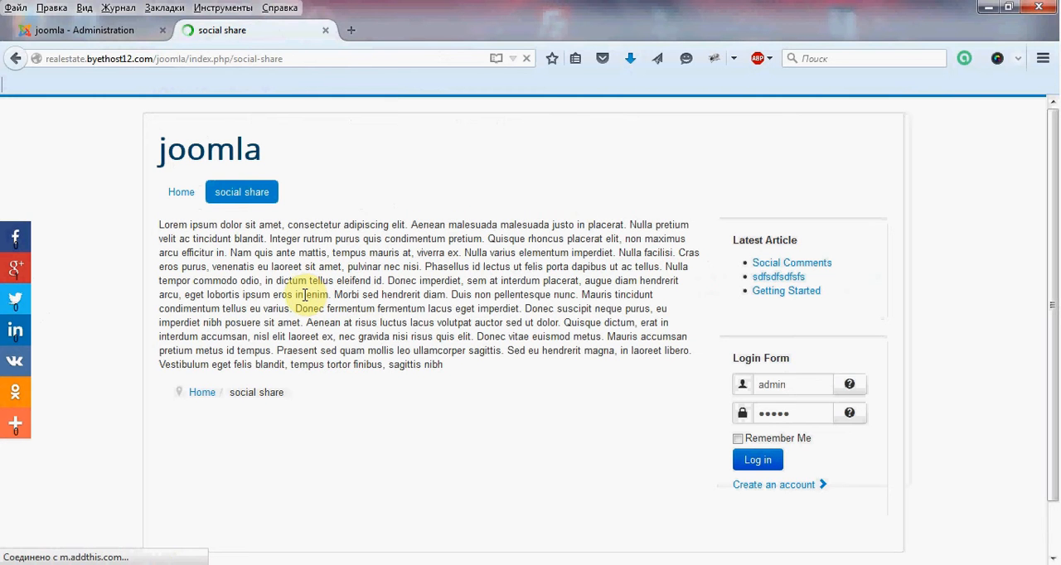
{"action": "scroll", "scroll_direction": "down", "scroll_amount": 3}
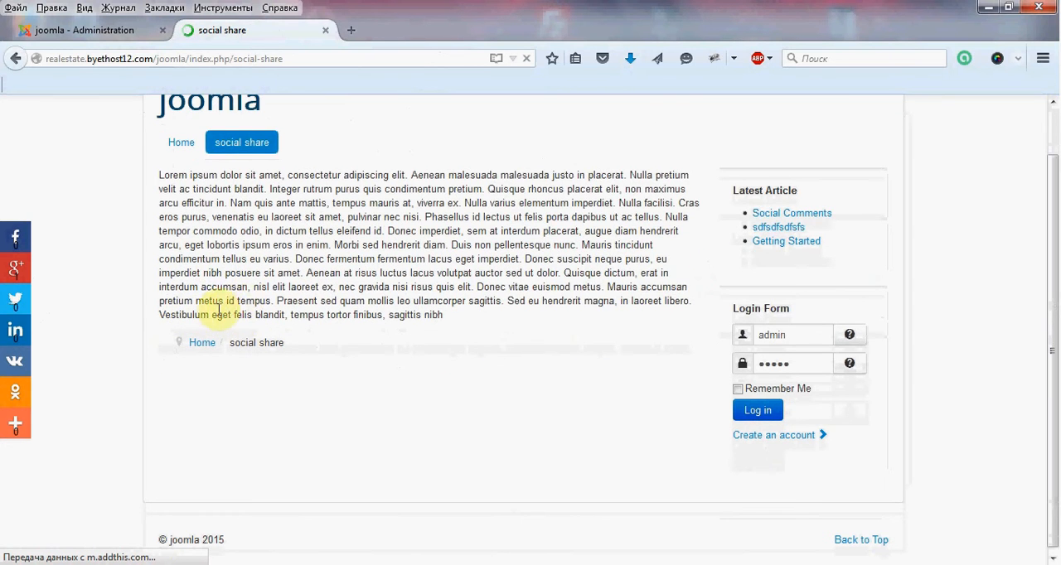
{"action": "scroll", "scroll_direction": "up", "scroll_amount": 3}
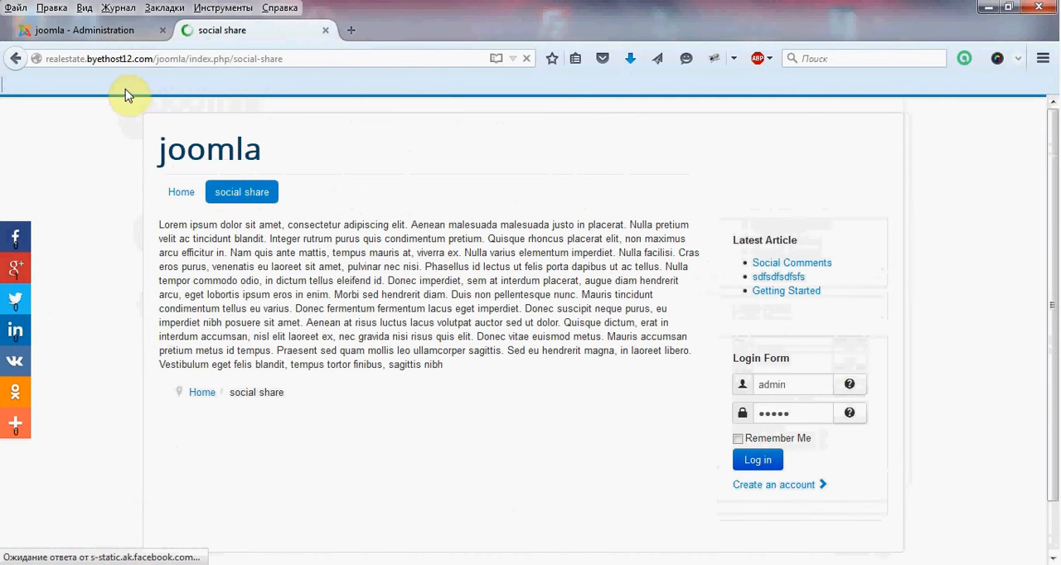
{"action": "mouse_move", "coordinate": [113, 30]}
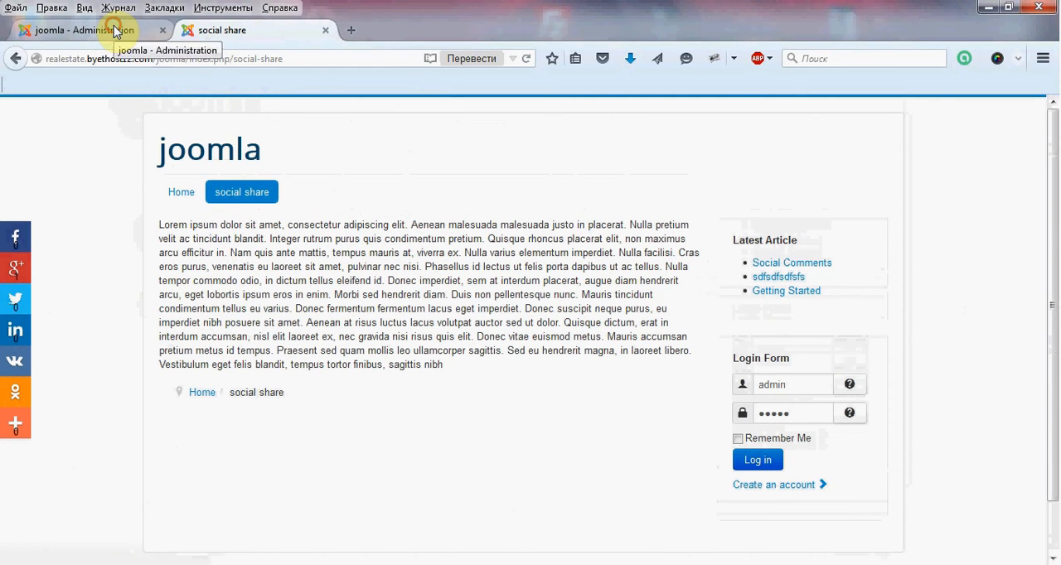
Step: In the module options set Show counters to Hide, focus the Icon size field, then check the frontend page
{"action": "left_click", "coordinate": [83, 29]}
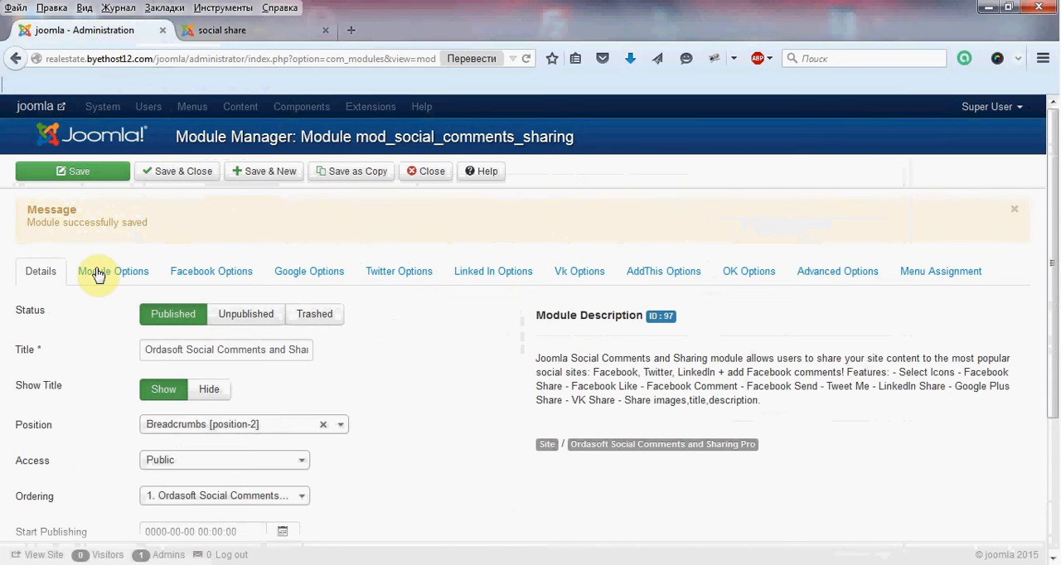
{"action": "left_click", "coordinate": [113, 272]}
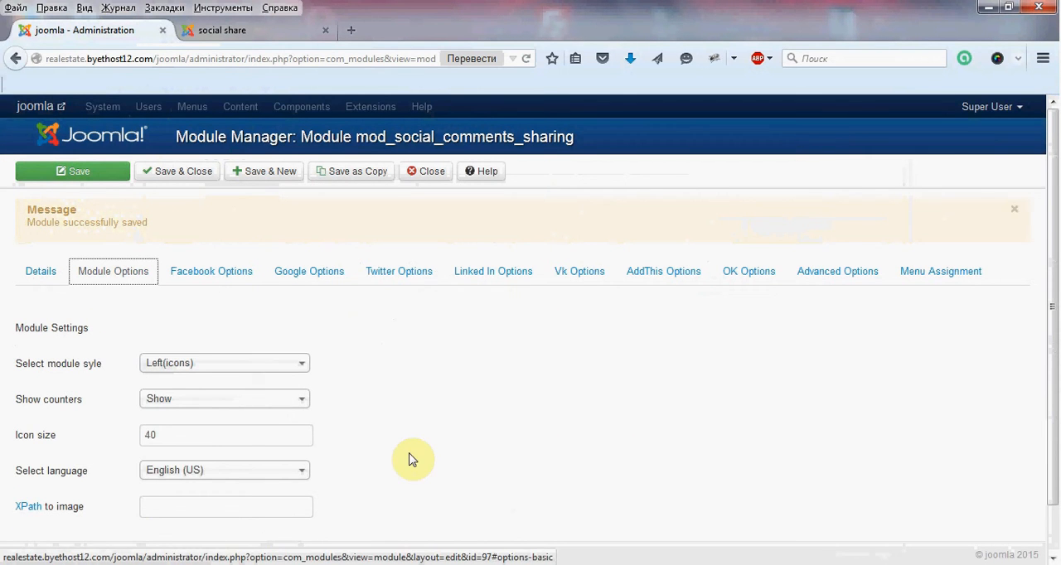
{"action": "scroll", "scroll_direction": "up", "scroll_amount": 3}
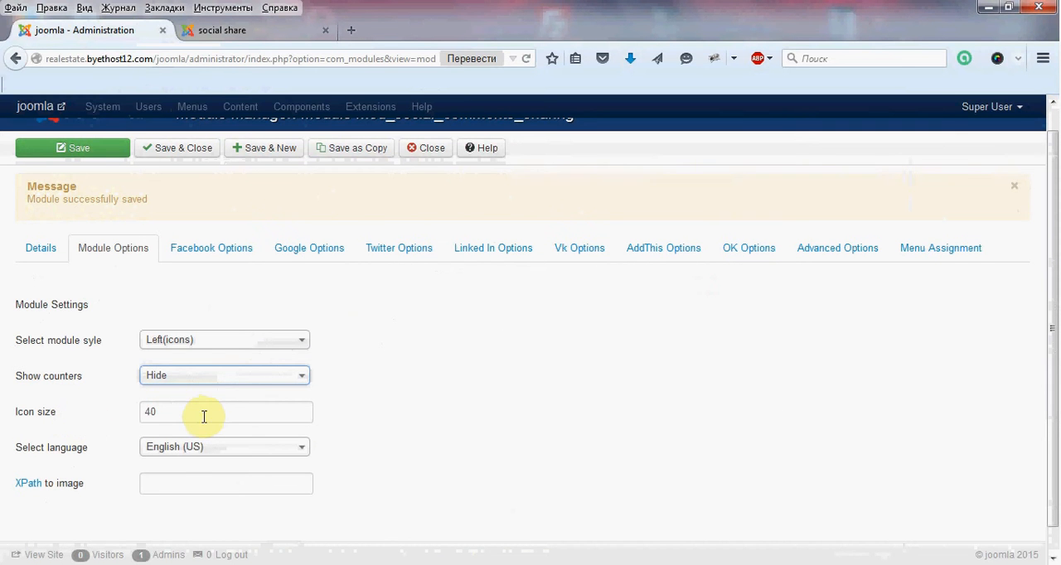
{"action": "left_click", "coordinate": [225, 411]}
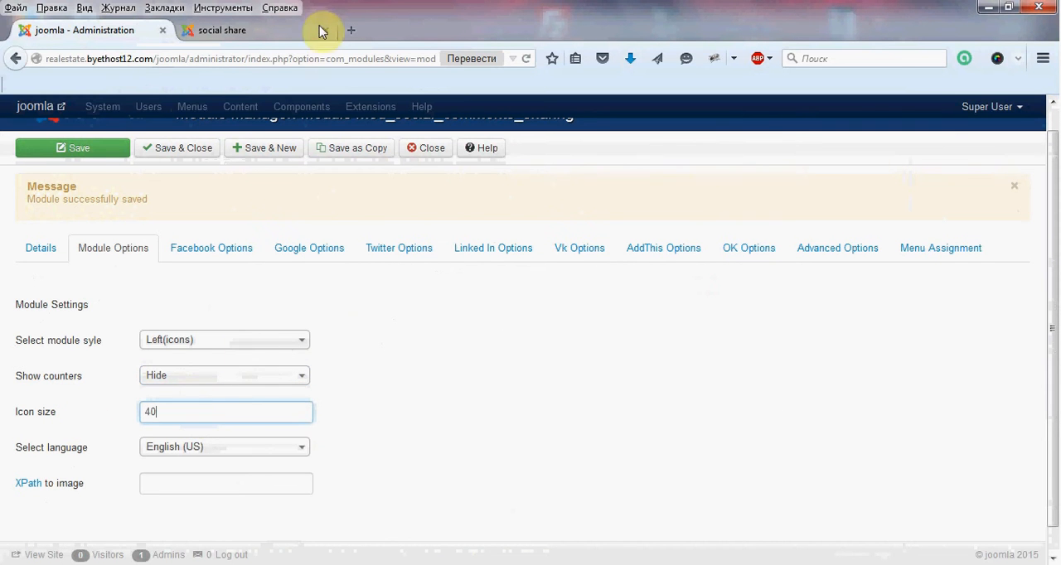
{"action": "left_click", "coordinate": [222, 30]}
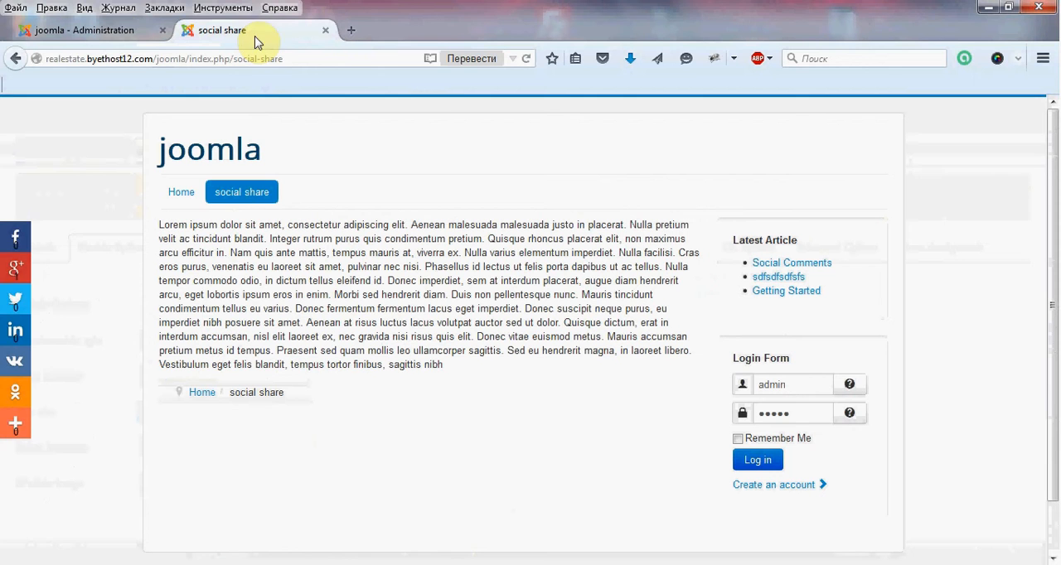
{"action": "mouse_move", "coordinate": [15, 315]}
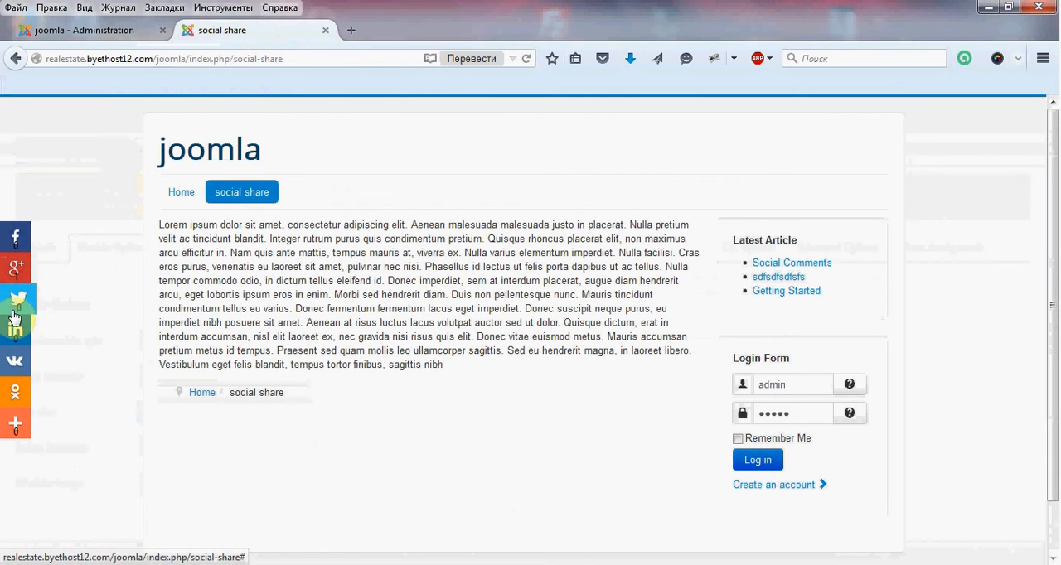
{"action": "mouse_move", "coordinate": [15, 423]}
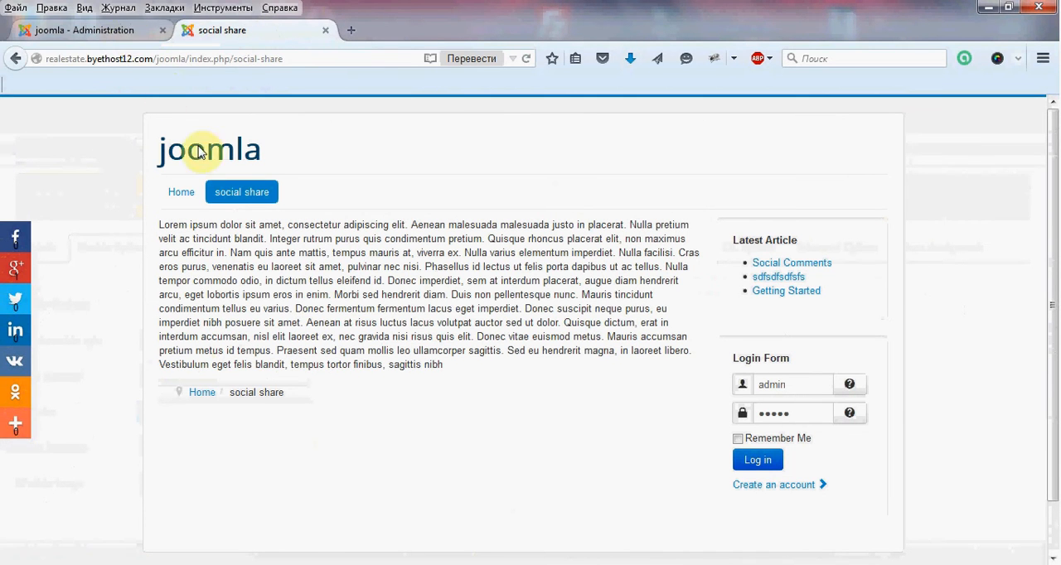
Step: Return to the administration tab and clear the Icon size field
{"action": "left_click", "coordinate": [83, 30]}
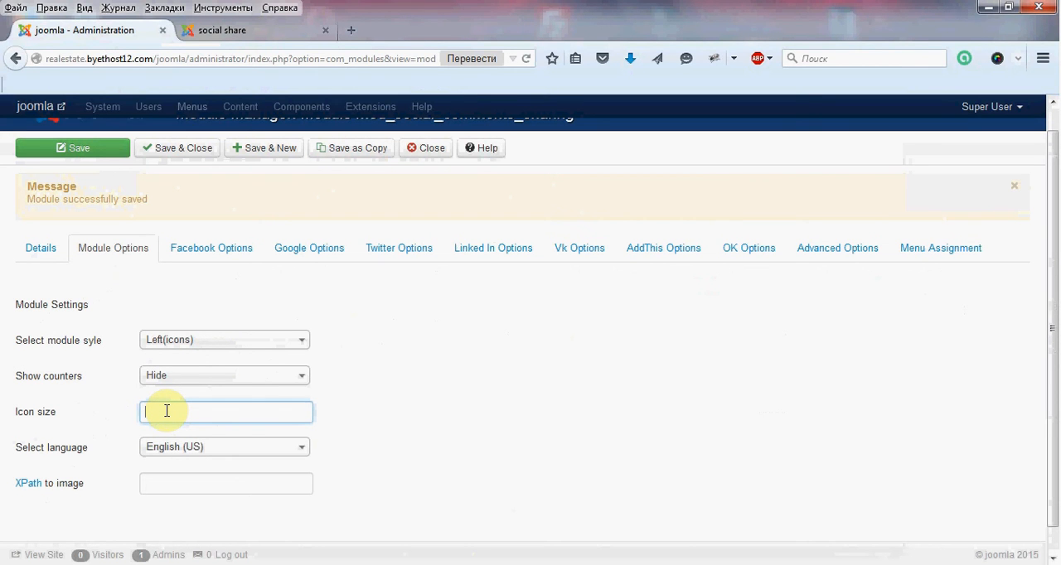
Step: Save the module with icon size 60 and switch back to the frontend social share page
{"action": "type", "text": "60"}
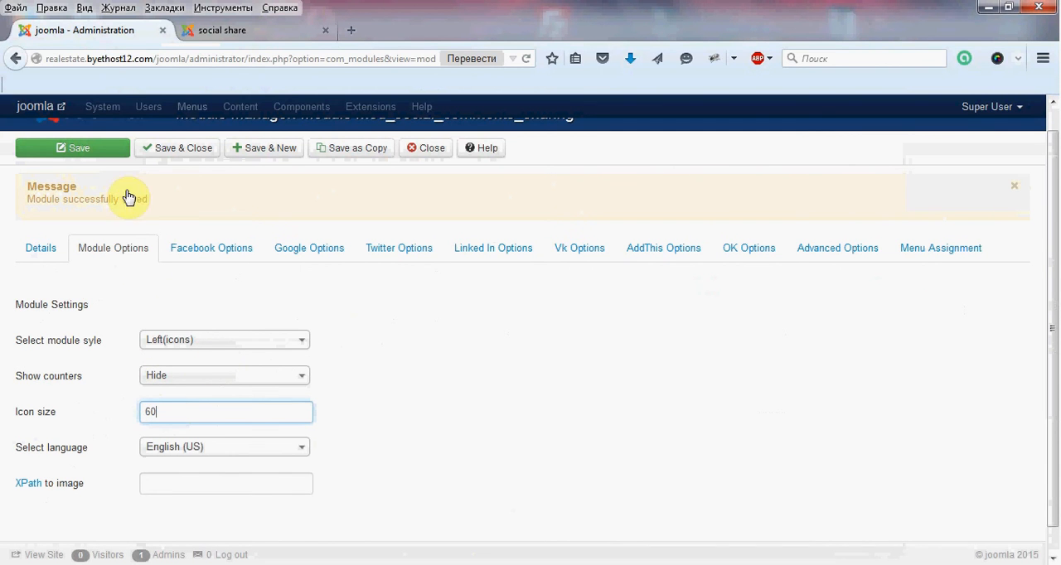
{"action": "left_click", "coordinate": [73, 147]}
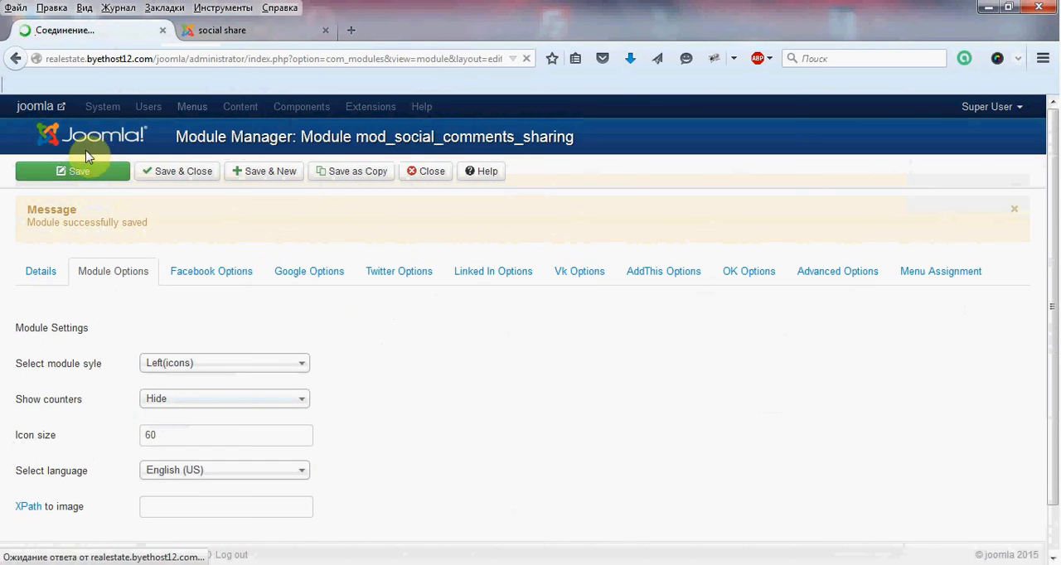
{"action": "left_click", "coordinate": [73, 170]}
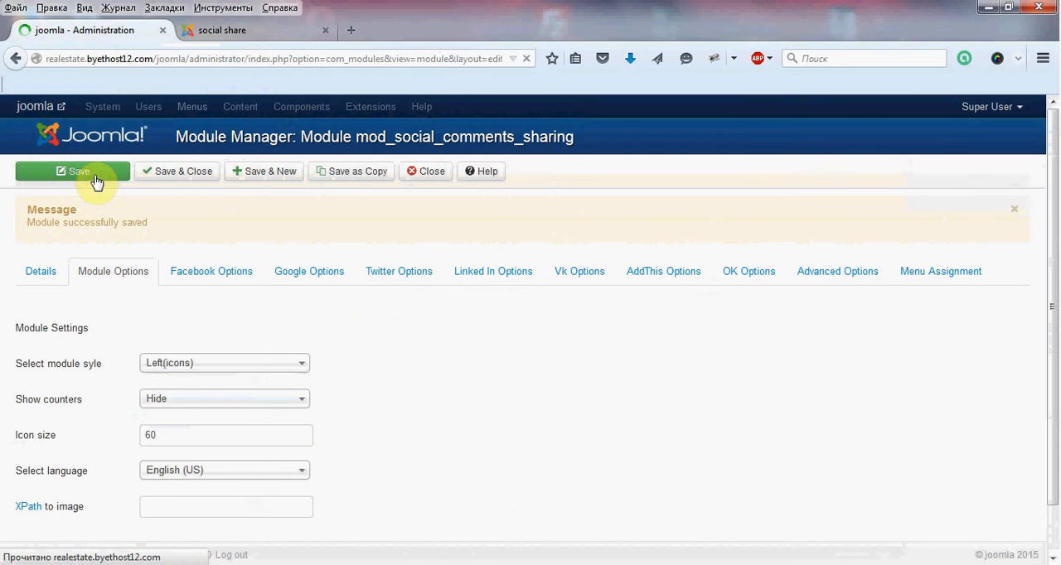
{"action": "left_click", "coordinate": [40, 272]}
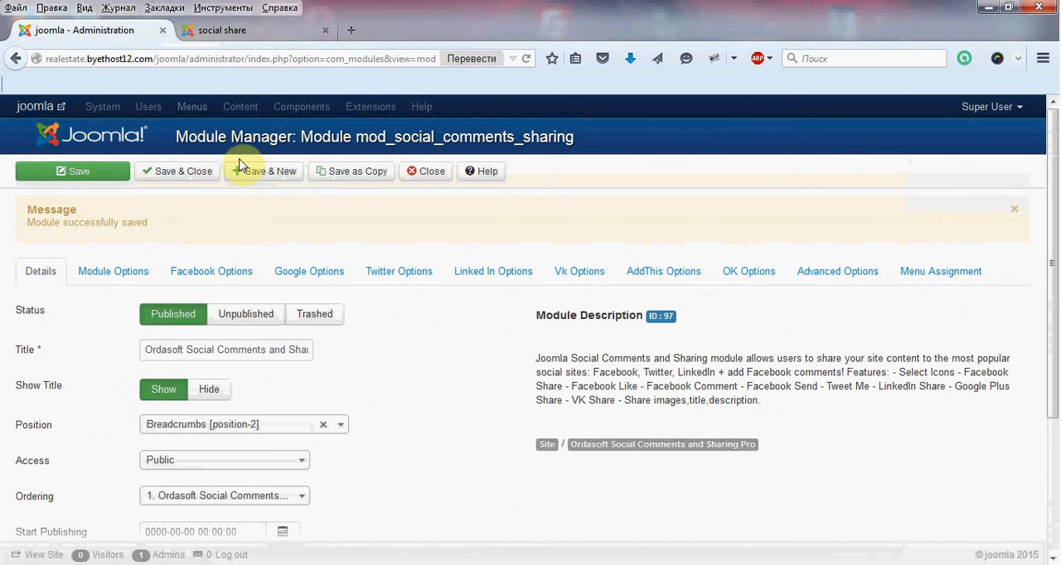
{"action": "left_click", "coordinate": [222, 30]}
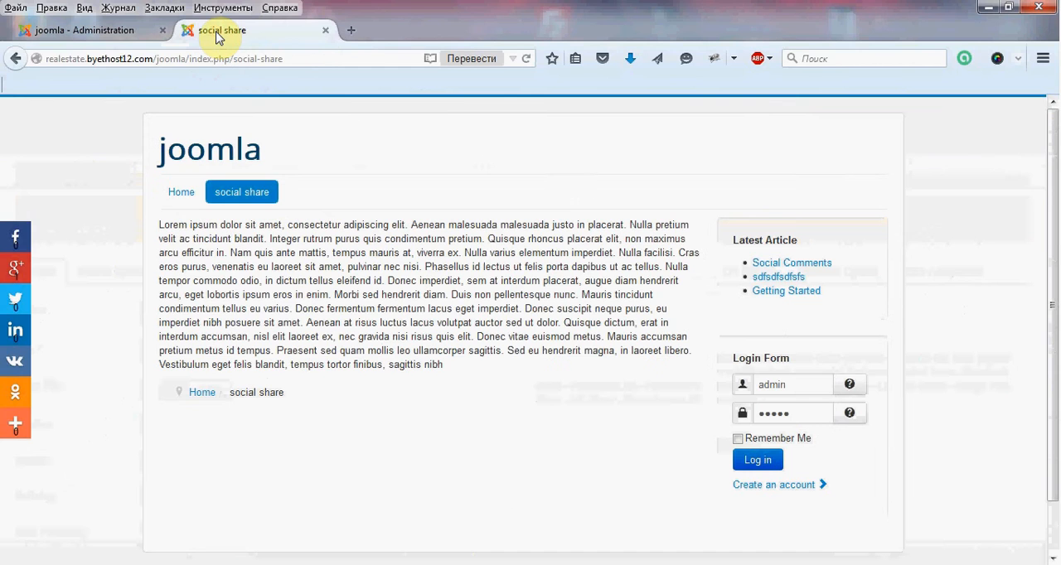
Step: Reload the social share page to see the larger left-side icons without counters
{"action": "left_click", "coordinate": [526, 58]}
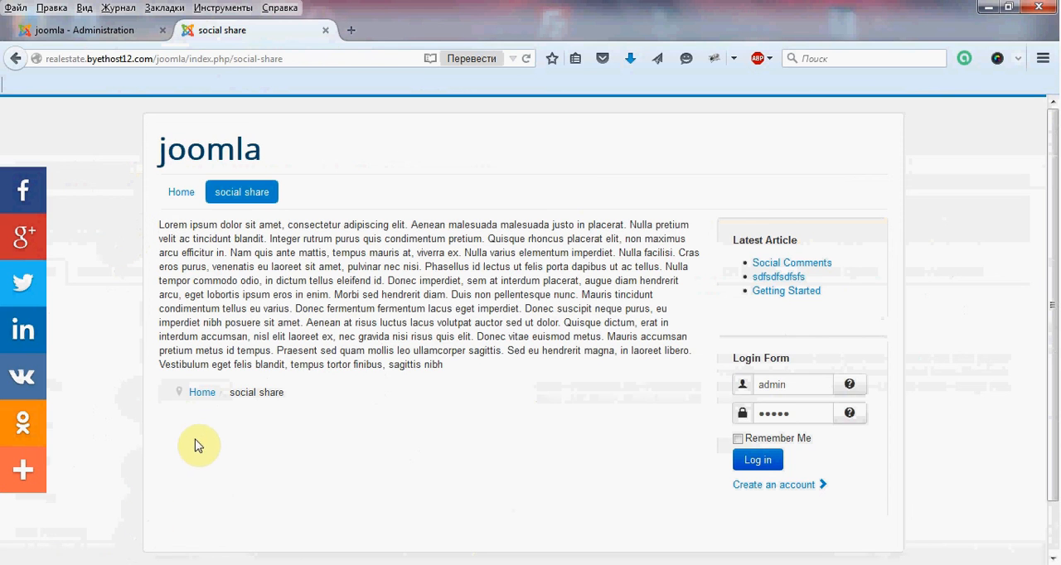
{"action": "mouse_move", "coordinate": [122, 295]}
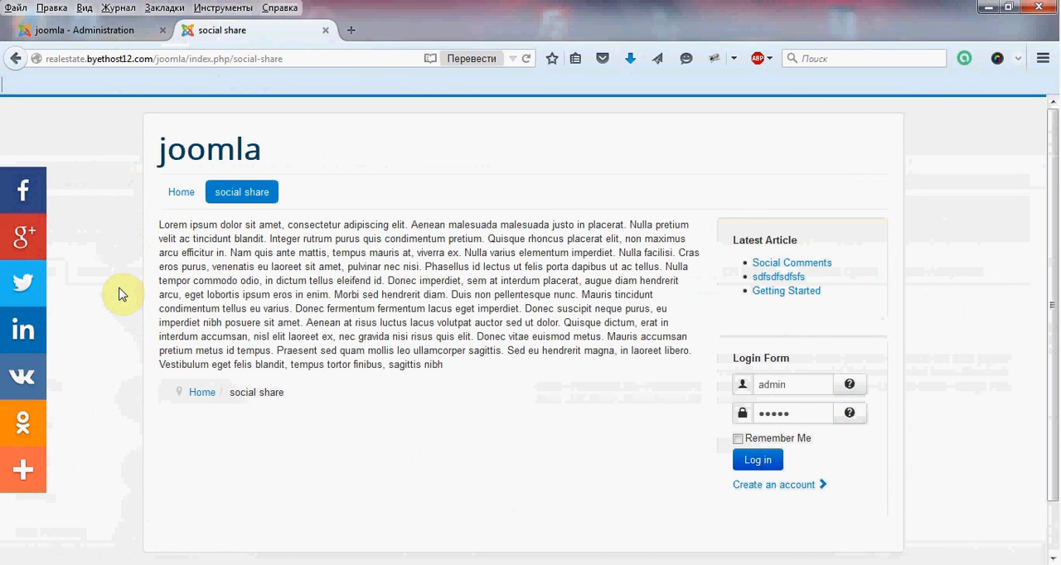